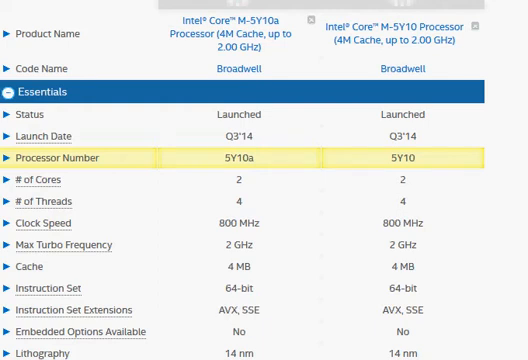
pyautogui.moveTo(168, 140)
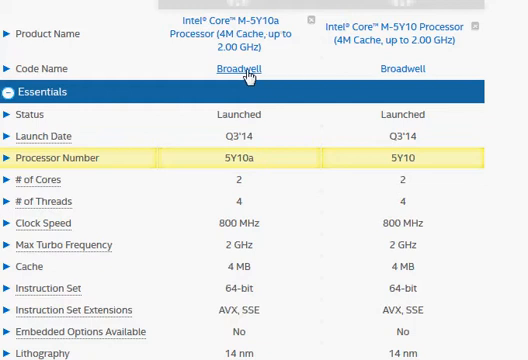
pyautogui.moveTo(405, 71)
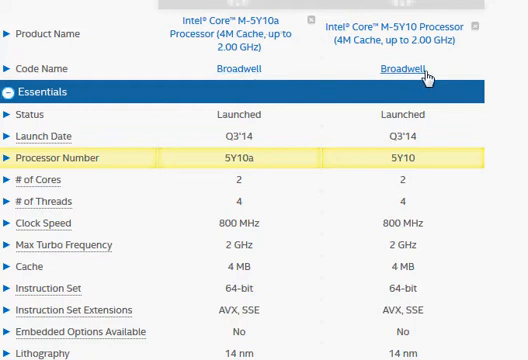
pyautogui.moveTo(462, 75)
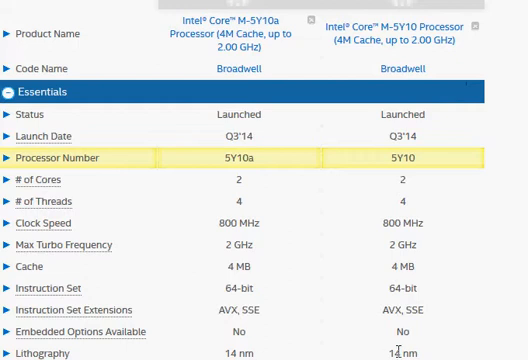
pyautogui.moveTo(435, 353)
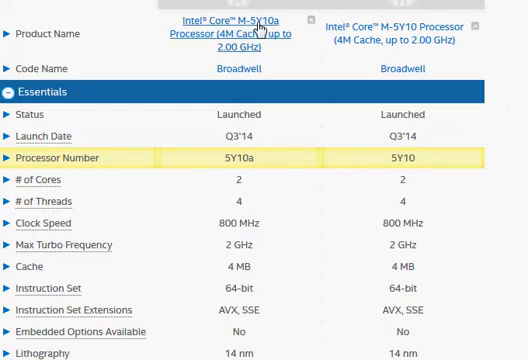
pyautogui.moveTo(260, 28)
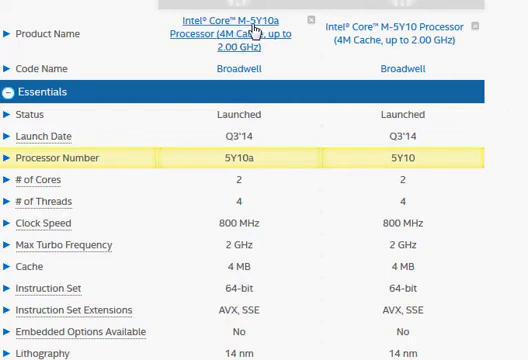
pyautogui.moveTo(249, 28)
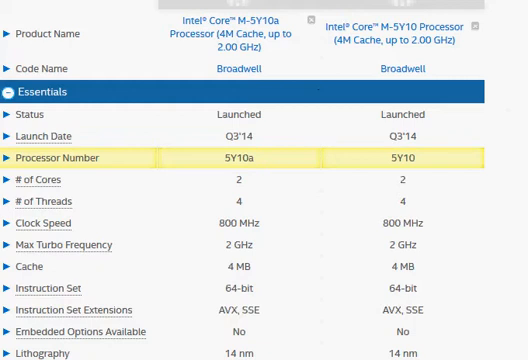
pyautogui.scroll(-3)
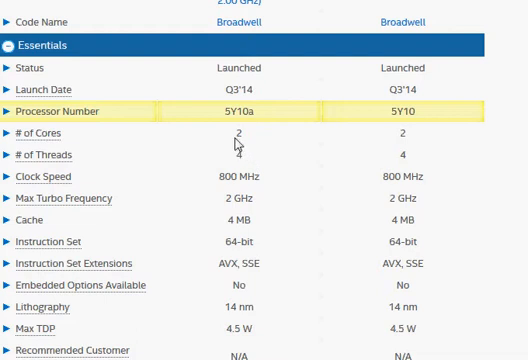
pyautogui.moveTo(240, 175)
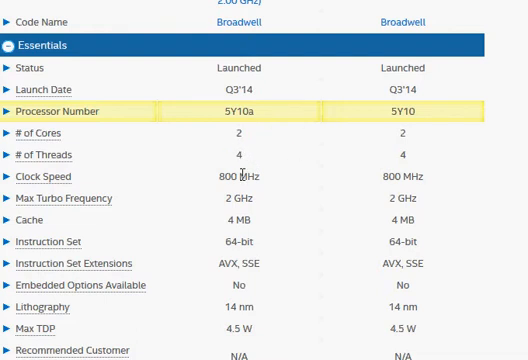
pyautogui.moveTo(222, 176)
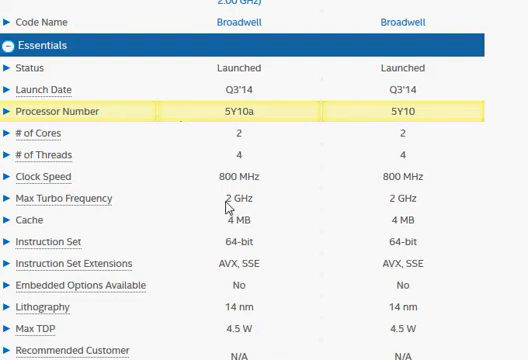
pyautogui.moveTo(280, 205)
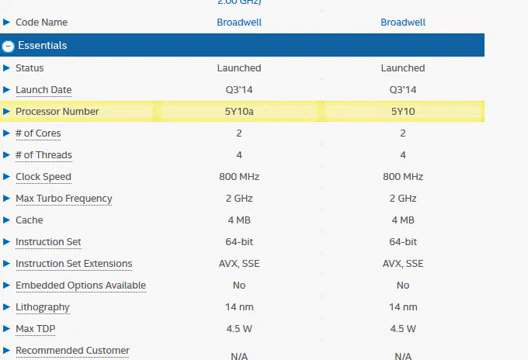
pyautogui.scroll(-3)
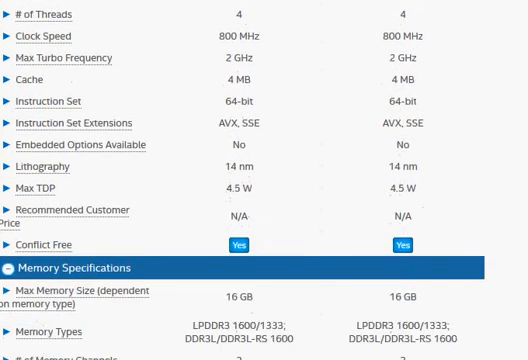
pyautogui.scroll(-3)
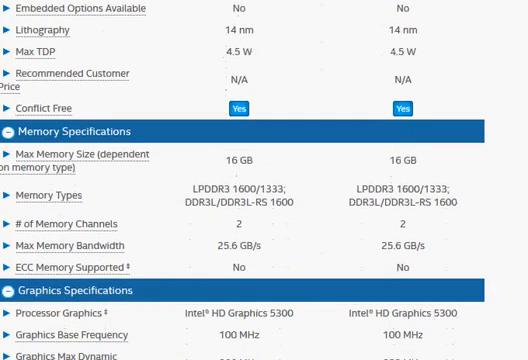
pyautogui.scroll(-3)
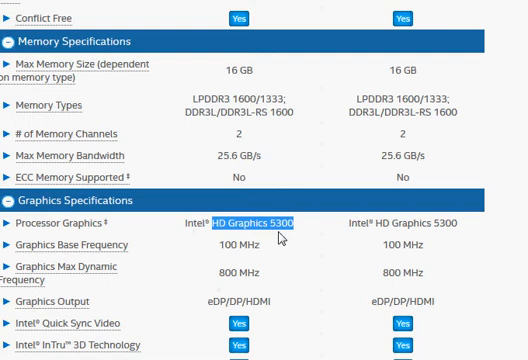
pyautogui.moveTo(281, 236)
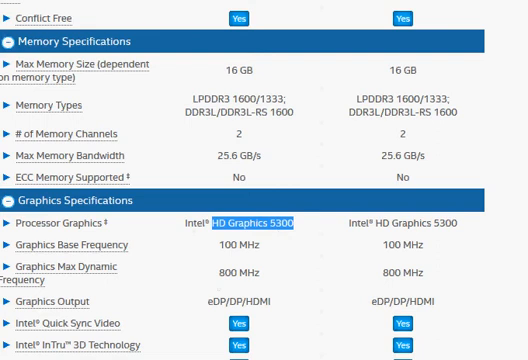
pyautogui.scroll(-3)
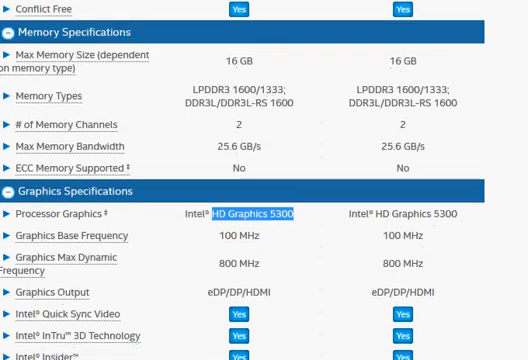
pyautogui.scroll(-3)
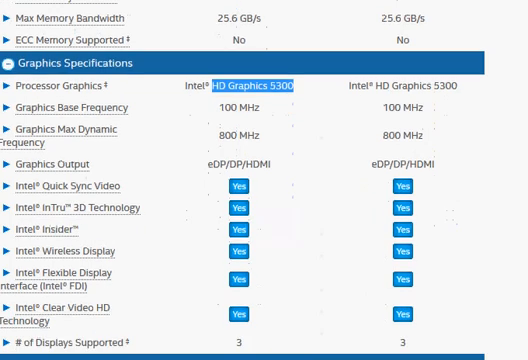
pyautogui.scroll(-3)
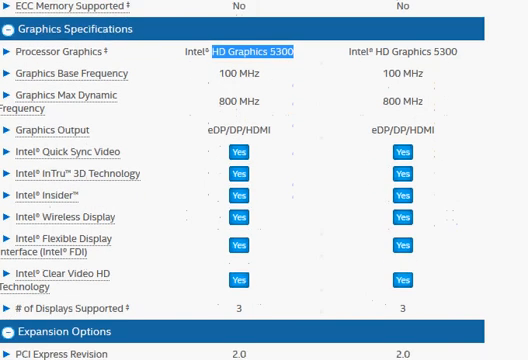
pyautogui.scroll(-3)
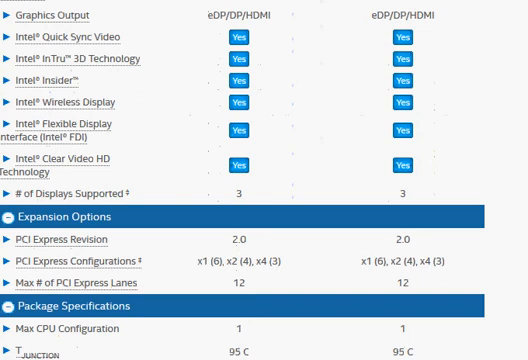
pyautogui.scroll(-3)
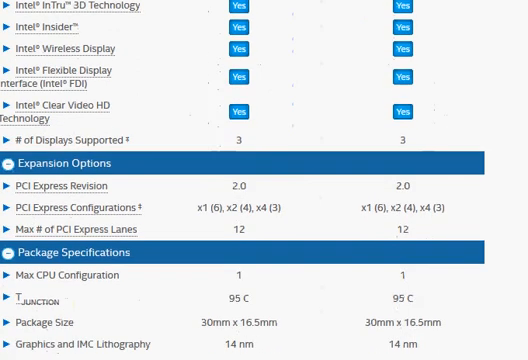
pyautogui.scroll(-3)
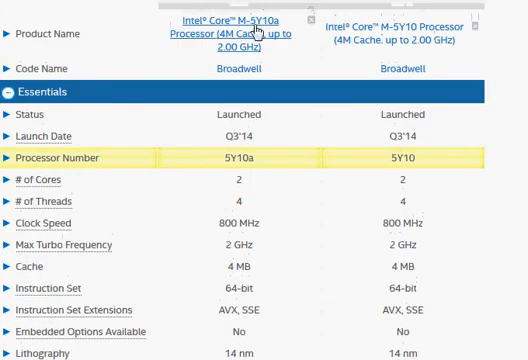
pyautogui.moveTo(258, 40)
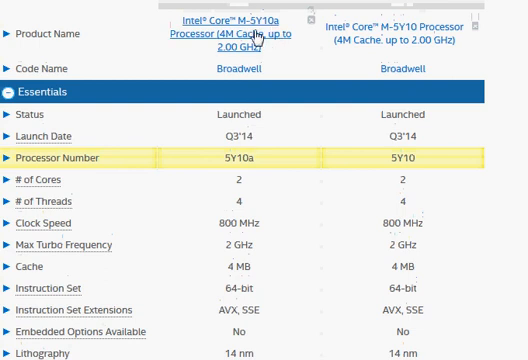
pyautogui.moveTo(325, 73)
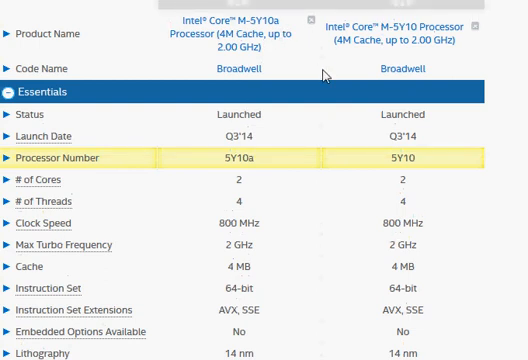
pyautogui.moveTo(388, 38)
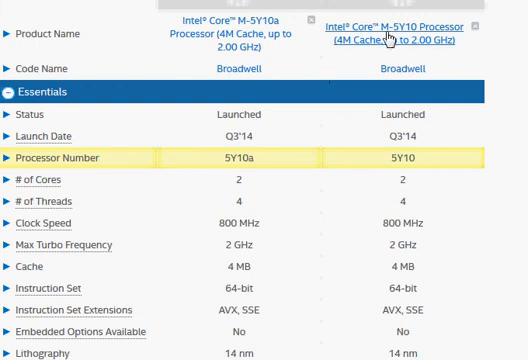